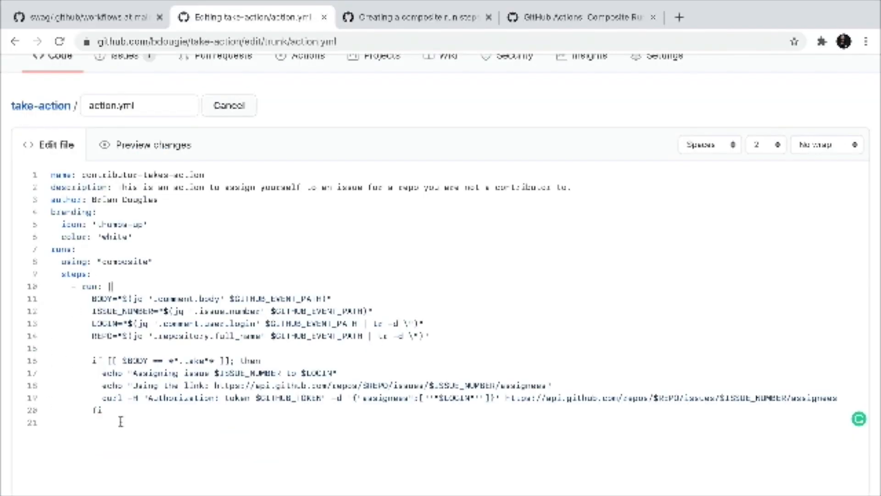
# - Add a shell line below the run script in the composite action.yml
pyautogui.press('Enter')
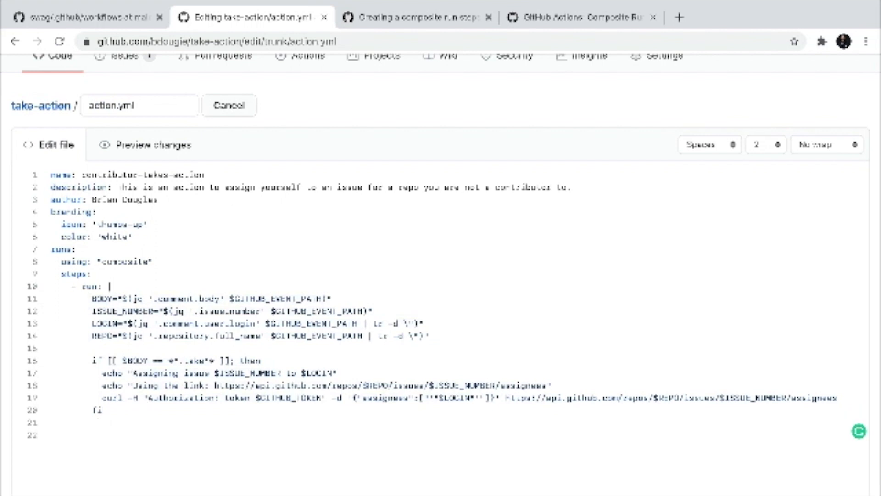
pyautogui.write('shell')
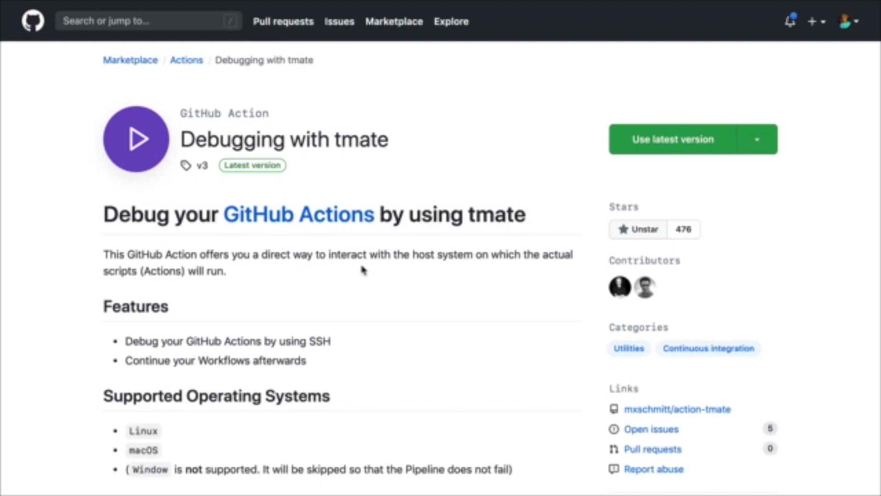
# - Read through the tmate action's getting-started example and select the Setup tmate session step lines to copy
pyautogui.scroll(-3)
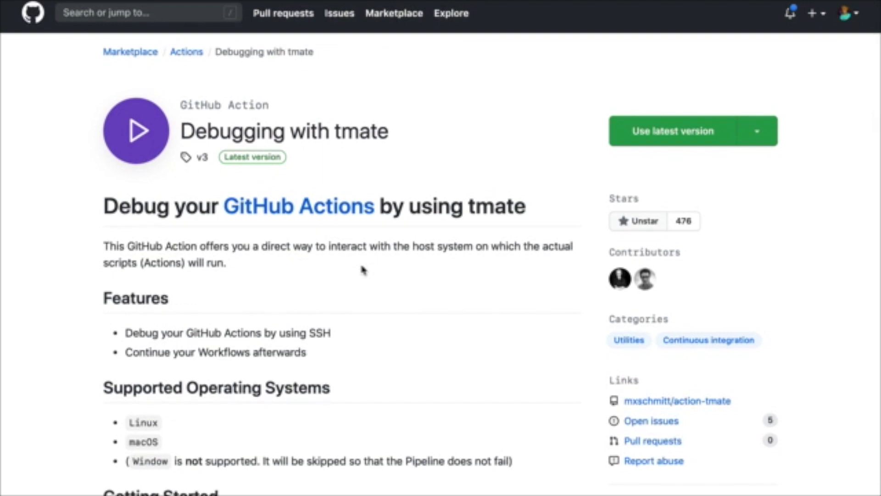
pyautogui.scroll(-3)
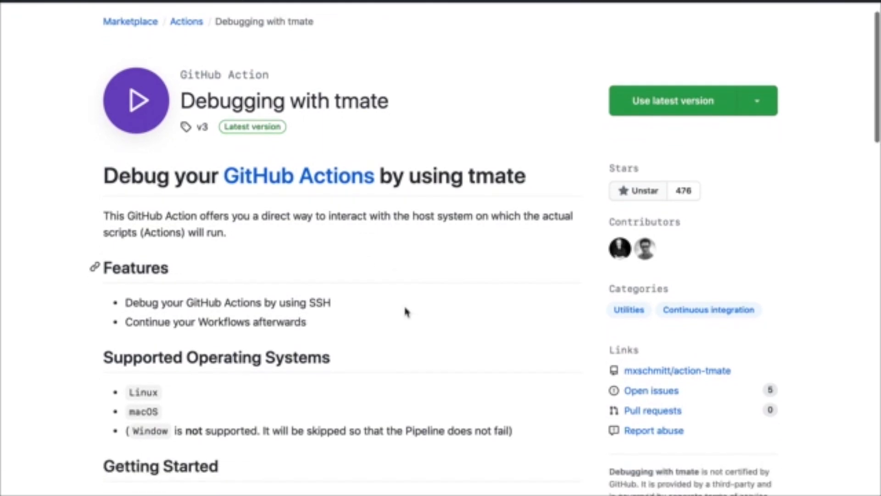
pyautogui.scroll(-3)
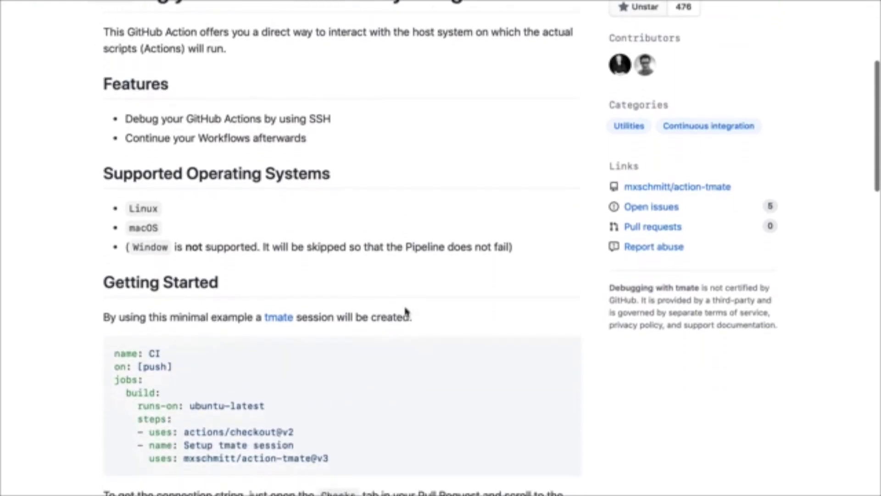
pyautogui.scroll(-3)
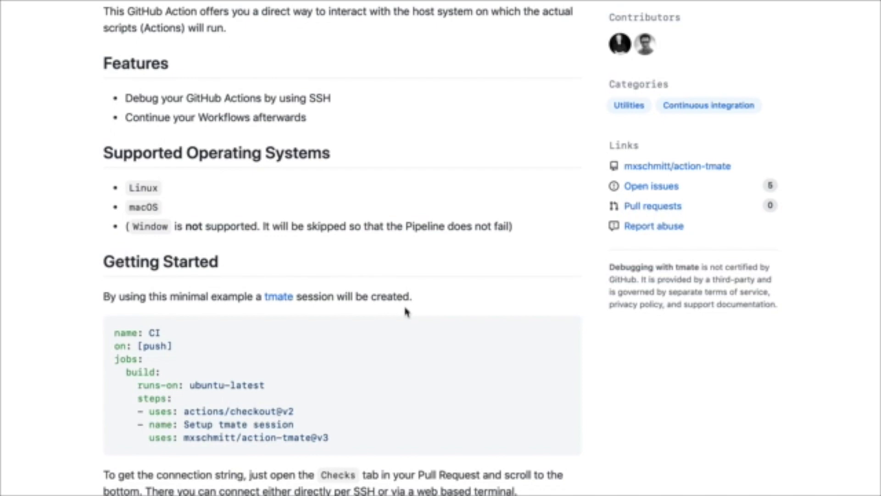
pyautogui.scroll(-3)
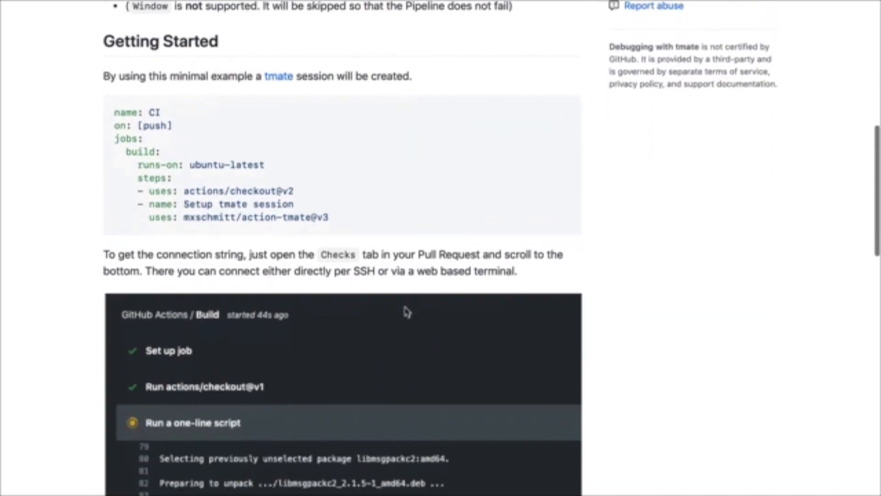
pyautogui.scroll(-3)
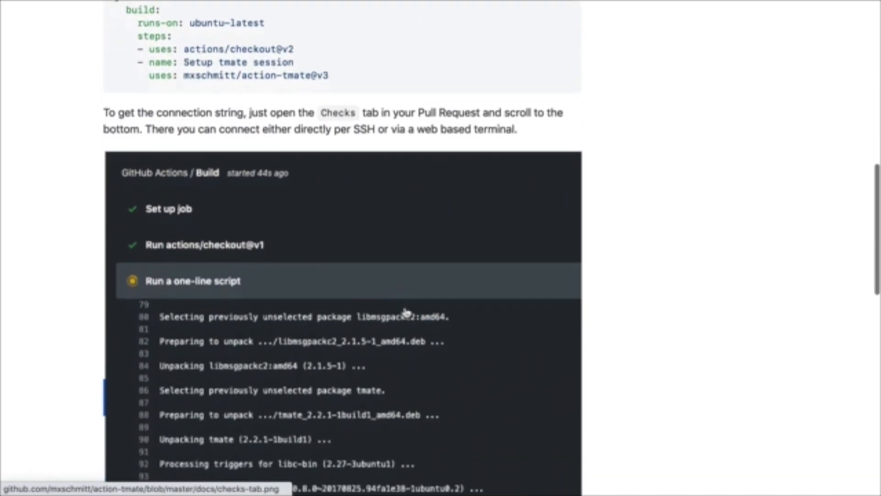
pyautogui.scroll(-3)
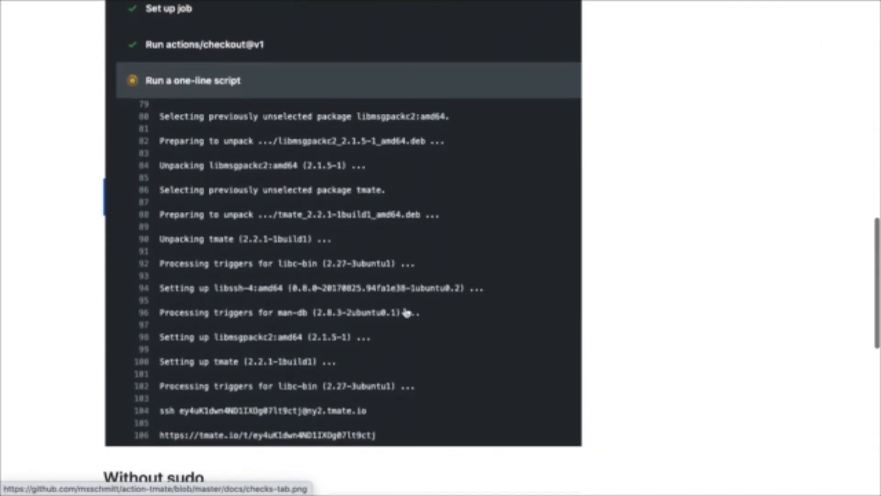
pyautogui.scroll(-3)
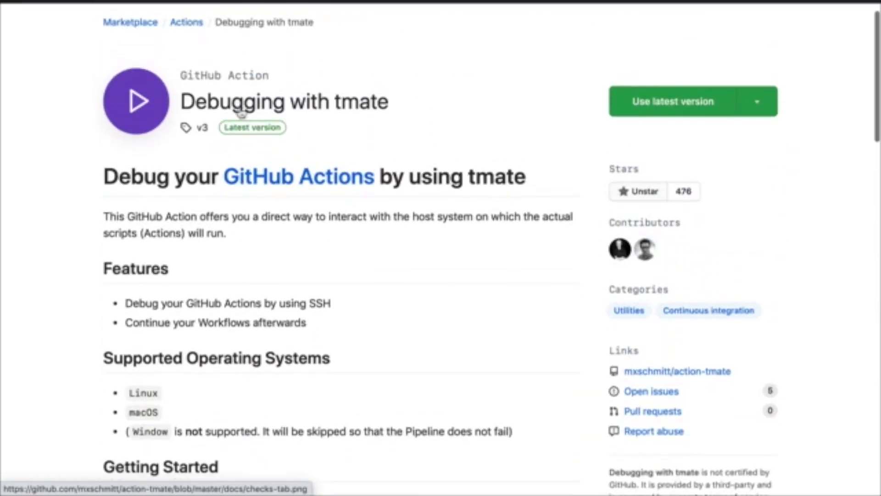
pyautogui.scroll(-3)
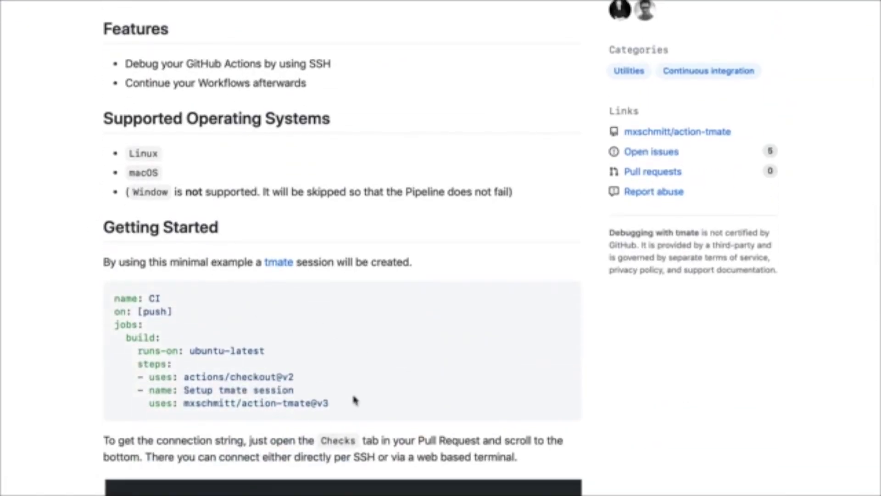
pyautogui.moveTo(354, 400); pyautogui.dragTo(110, 394)
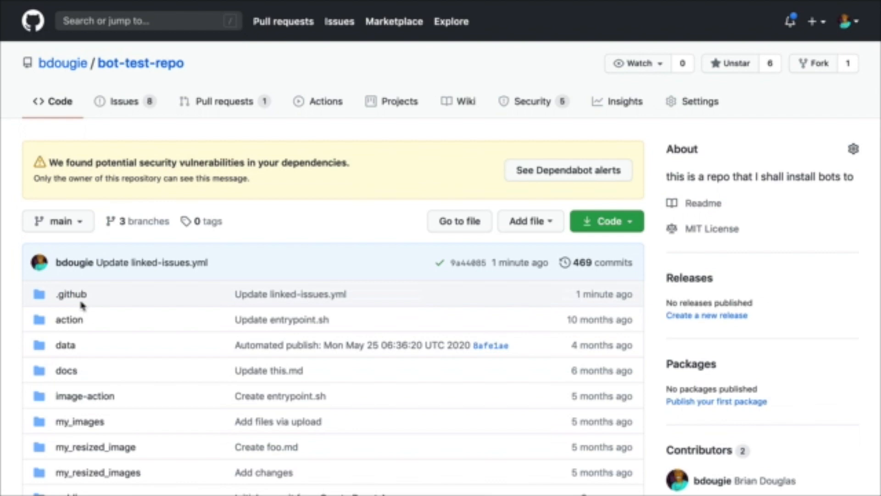
# - Edit .github/workflows/take.yml and add the Setup tmate session step using mxschmitt/action-tmate@v3
pyautogui.click(71, 294)
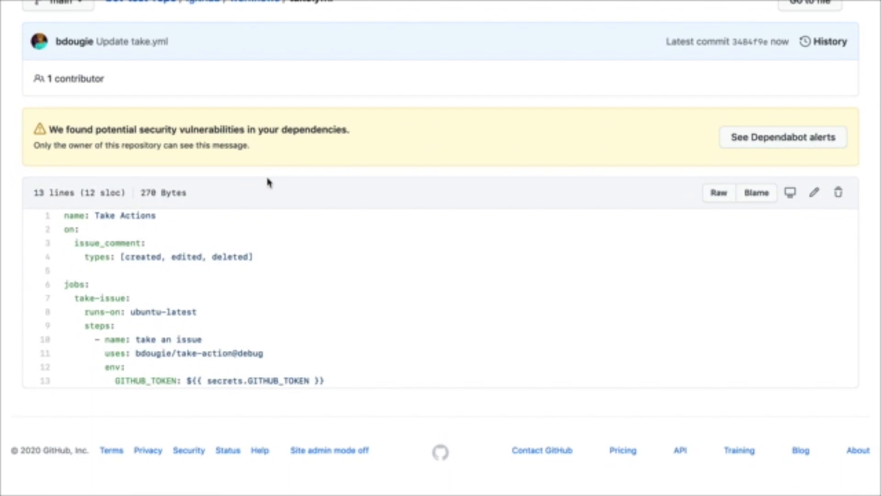
pyautogui.click(814, 191)
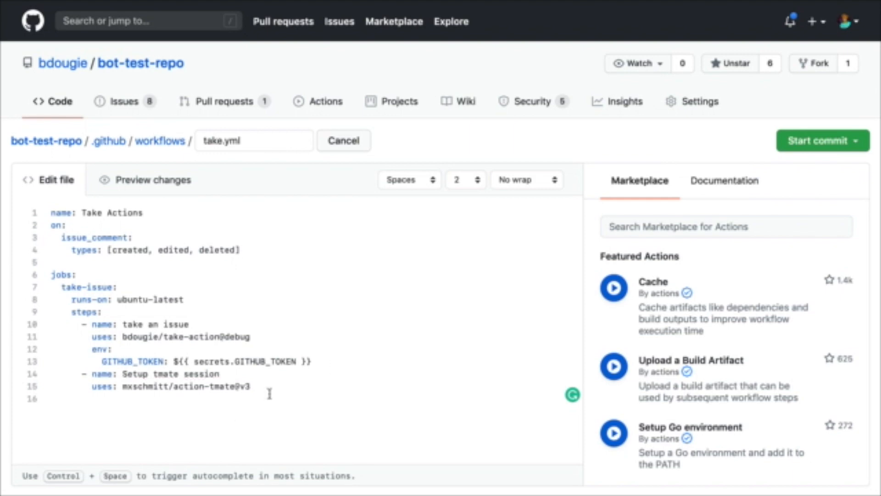
# - Commit take.yml and post a .take comment on issue test actions #424
pyautogui.click(821, 140)
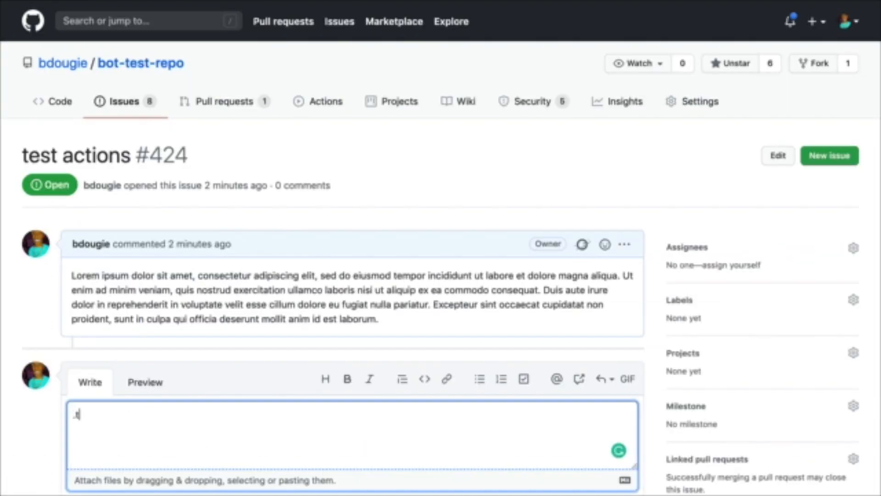
pyautogui.write('.take')
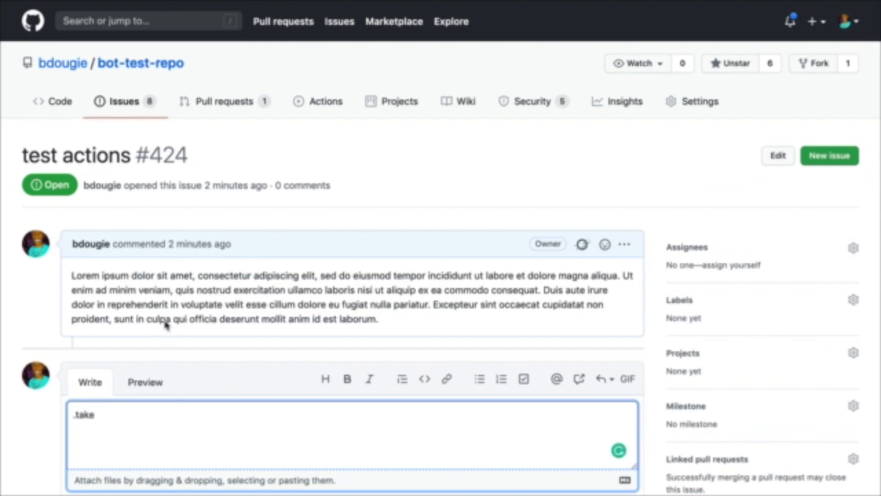
pyautogui.moveTo(175, 316)
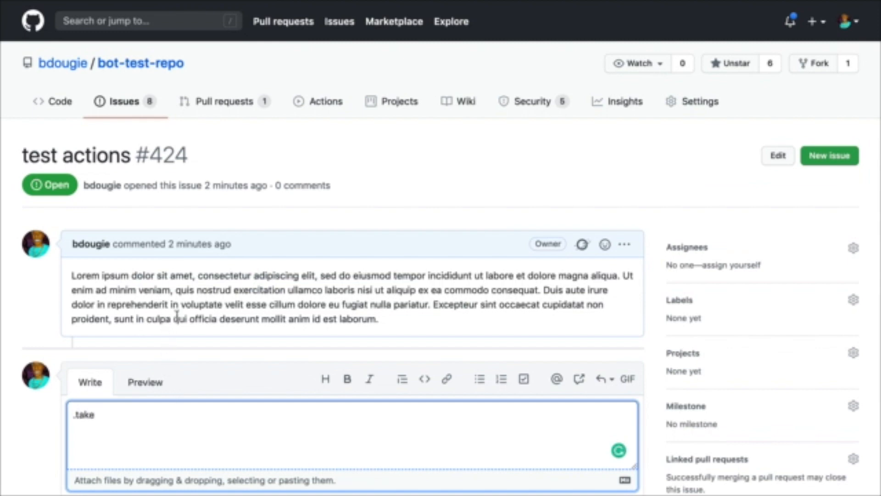
pyautogui.scroll(-3)
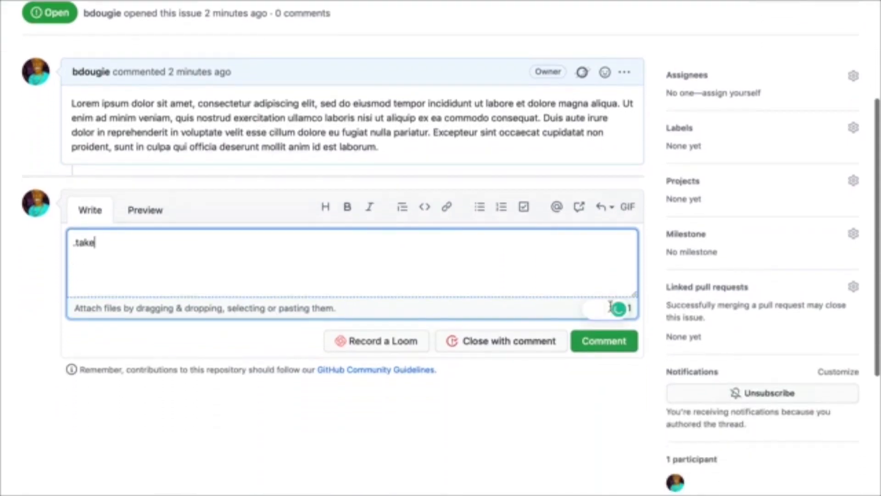
pyautogui.click(604, 340)
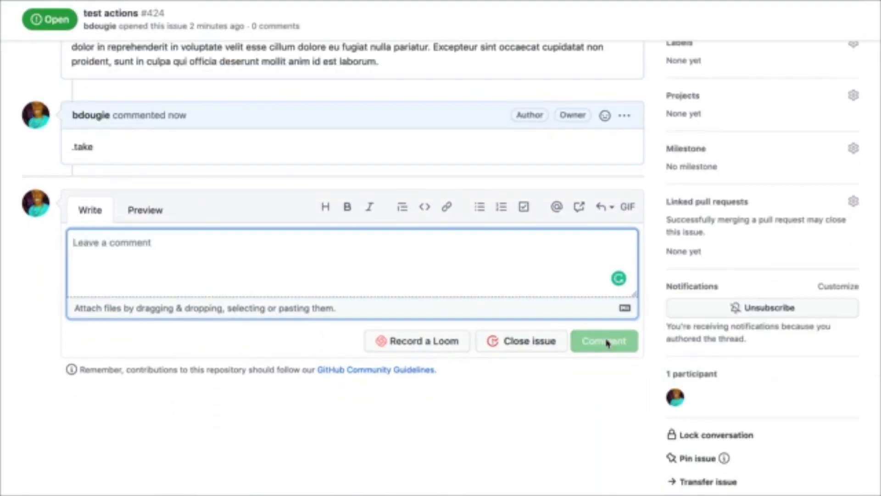
pyautogui.click(604, 341)
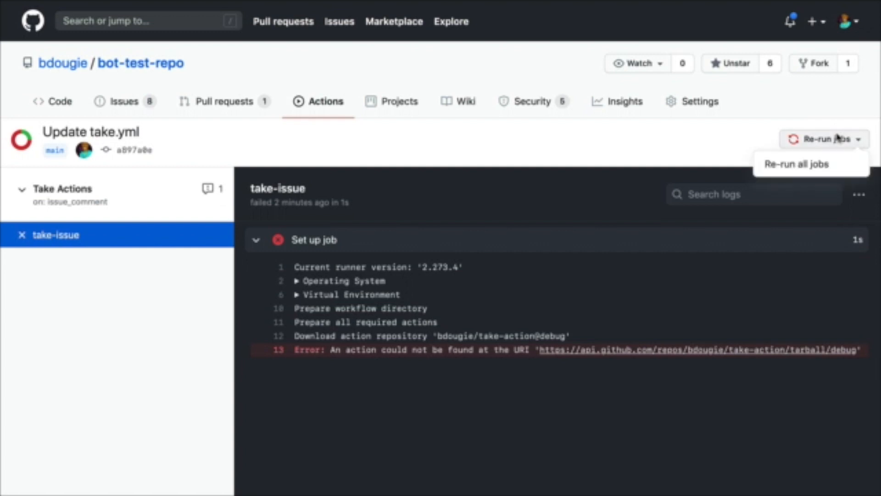
# - Re-run all jobs and follow the take-issue job to the Setup tmate session log with its SSH string
pyautogui.click(809, 163)
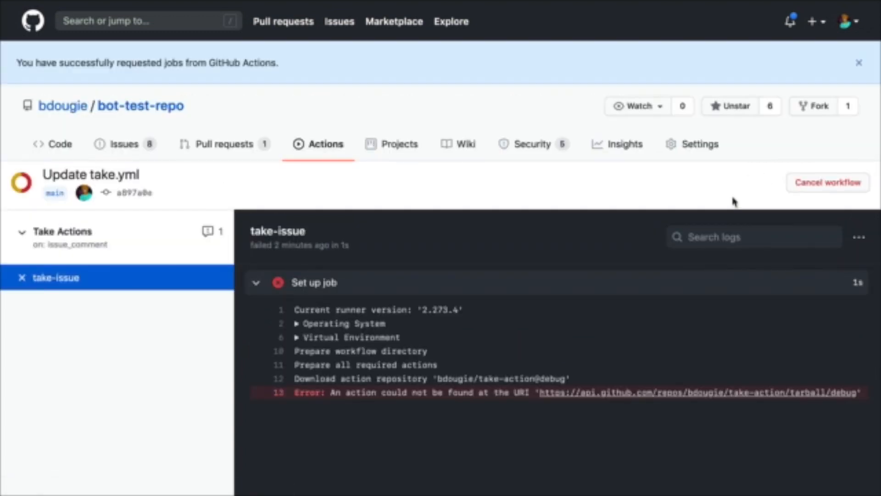
pyautogui.click(828, 184)
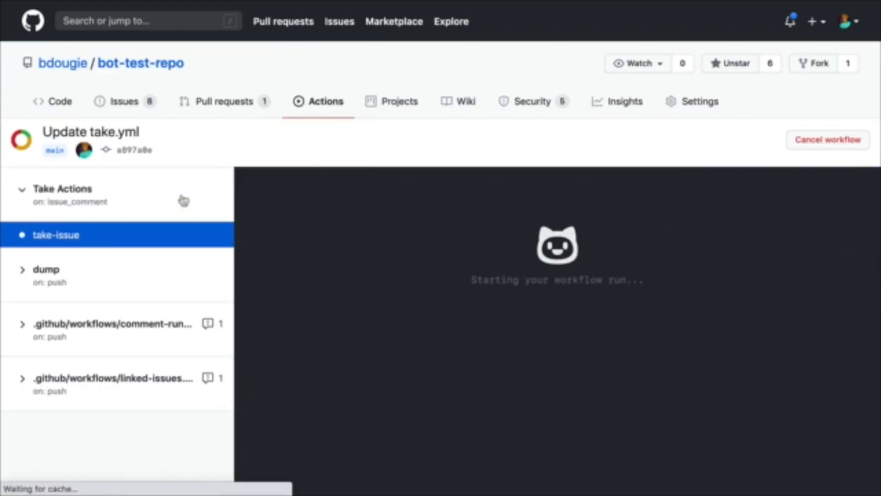
pyautogui.moveTo(154, 234)
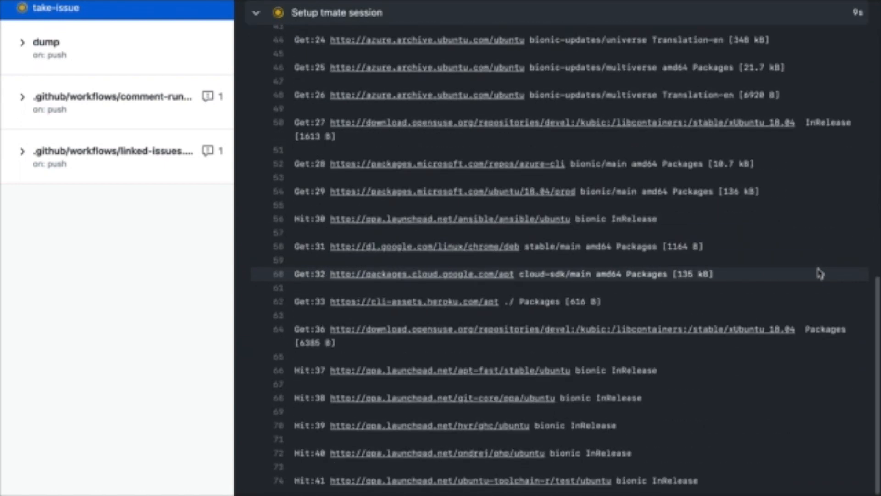
pyautogui.scroll(-3)
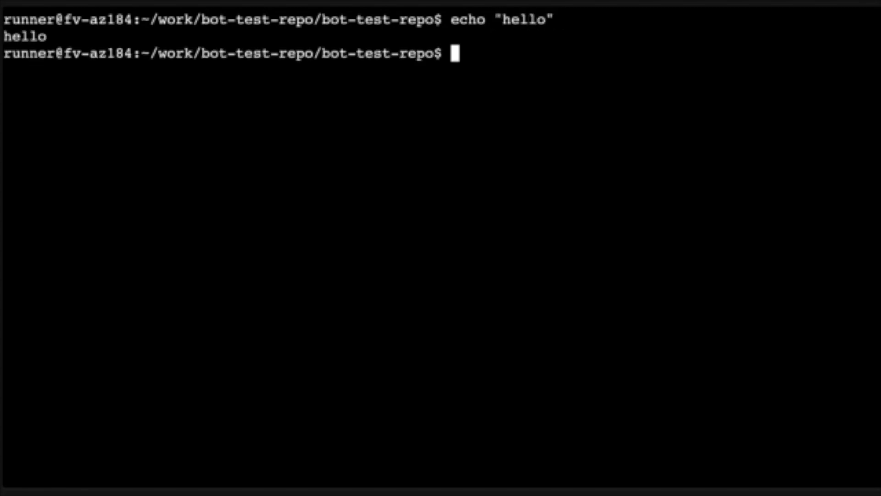
# - In the tmate session, dump $GITHUB_EVENT_PATH with jq and echo $GITHUB_ACTOR
pyautogui.write('echo $')
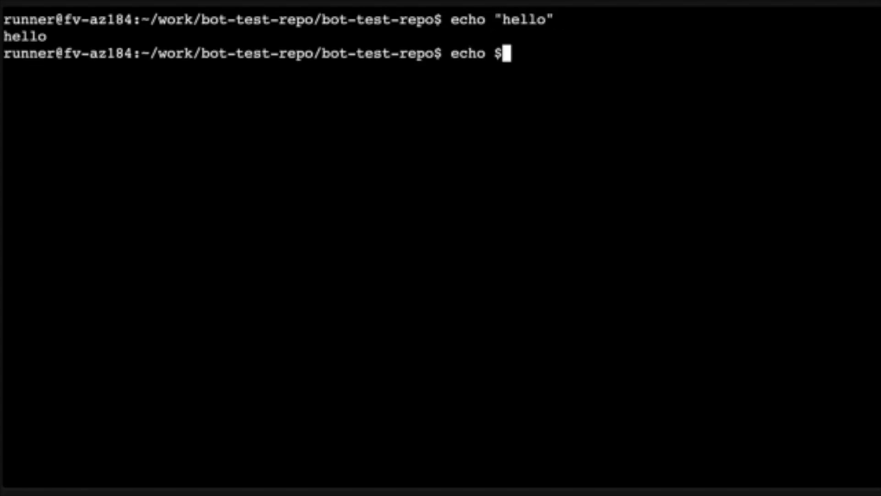
pyautogui.write('GITHUB_EVENT_PATH')
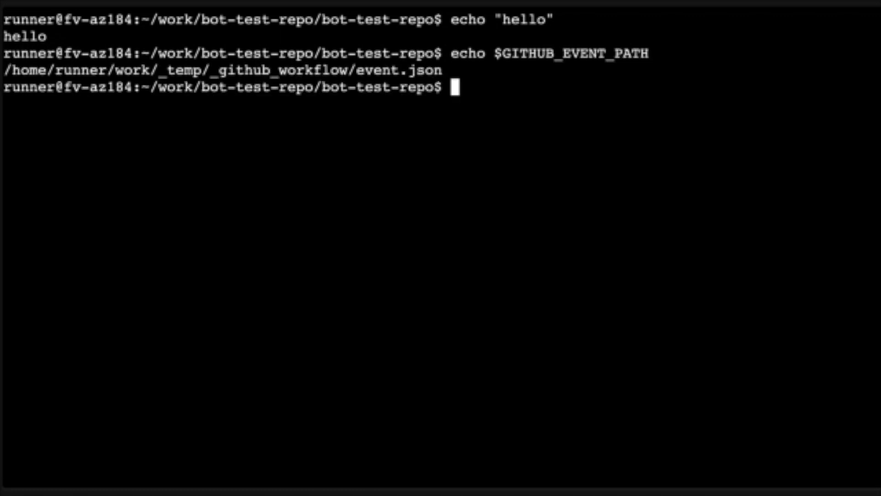
pyautogui.moveTo(515, 136)
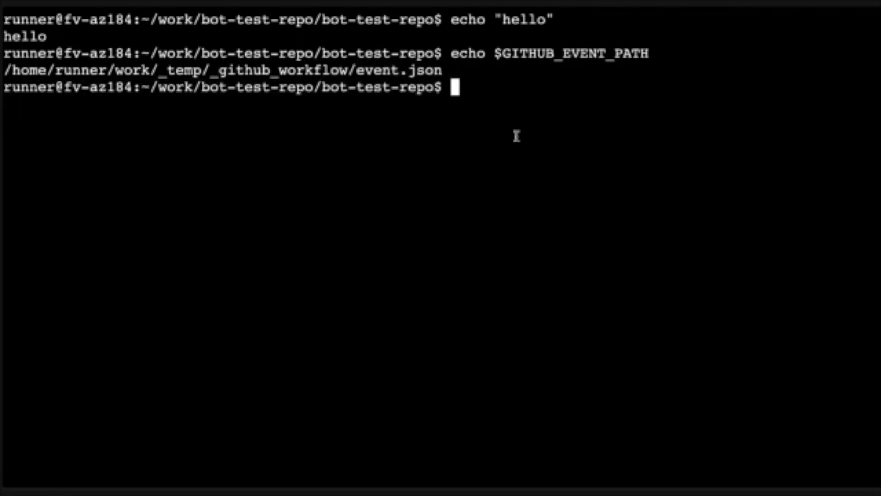
pyautogui.write('jq .')
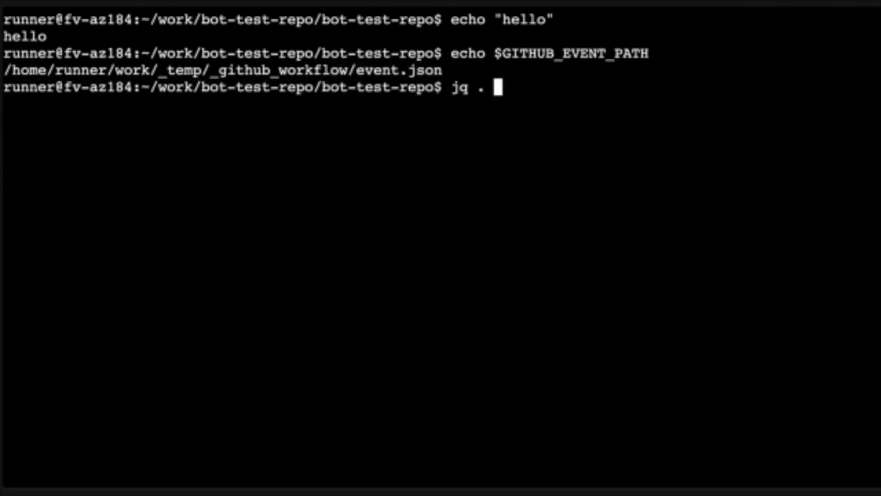
pyautogui.write('$GITHUB_EVENT')
pyautogui.write('echo #GITHU')
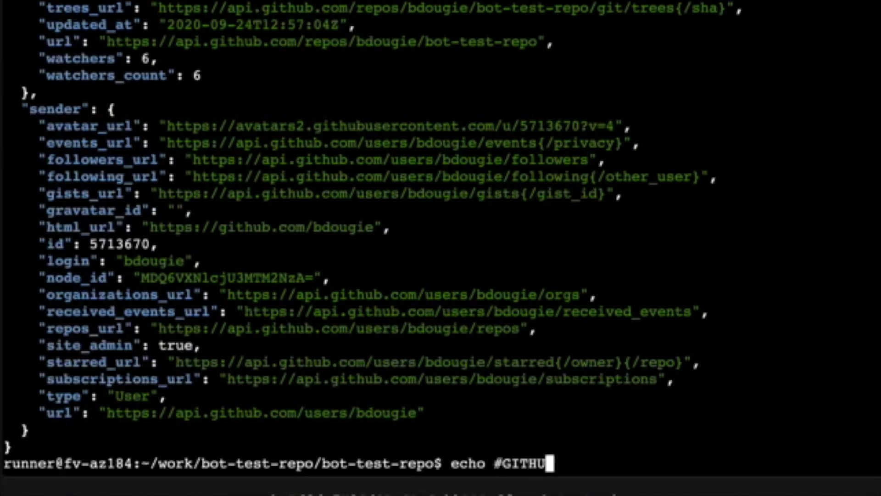
pyautogui.write('$GITHUB')
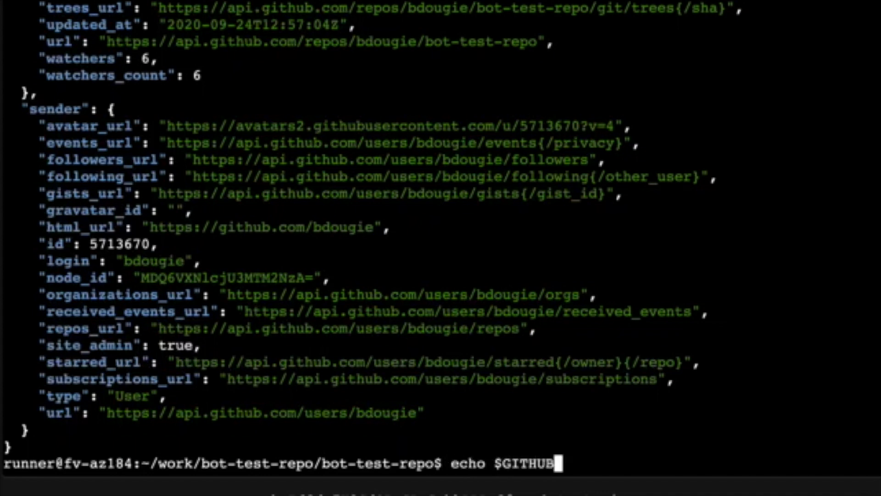
pyautogui.write('_ACTOR')
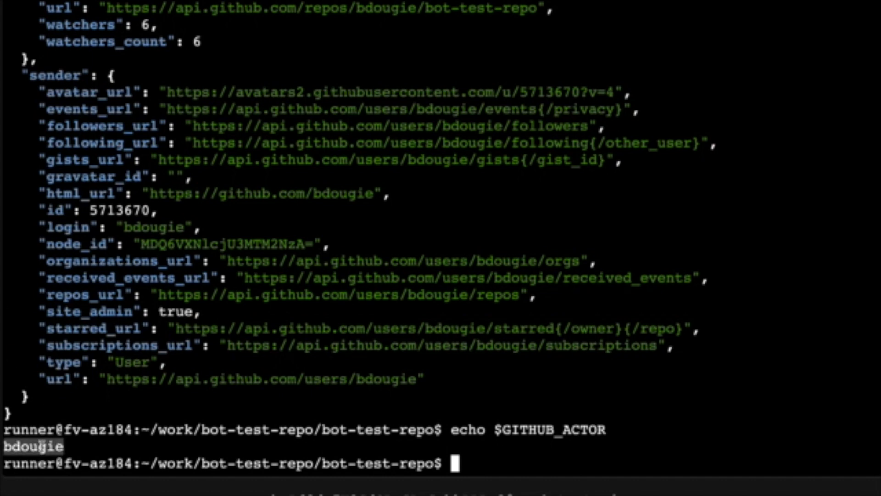
pyautogui.moveTo(316, 384)
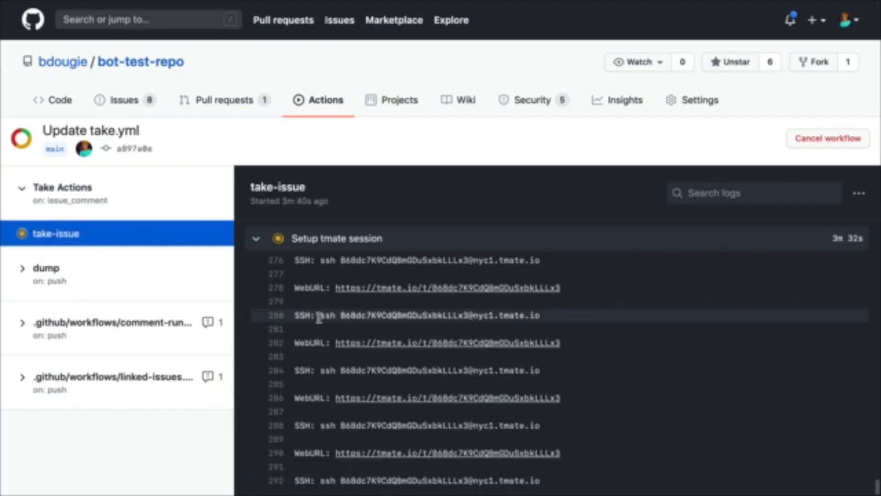
# - Join the tmate session from VS Code's integrated terminal using the ssh command from the log and echo "hello"
pyautogui.doubleClick(427, 315)
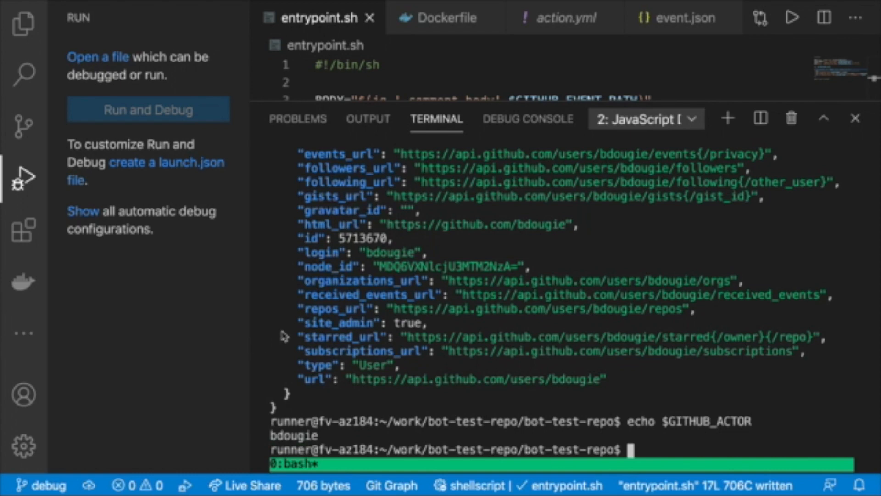
pyautogui.write('echo "hello"')
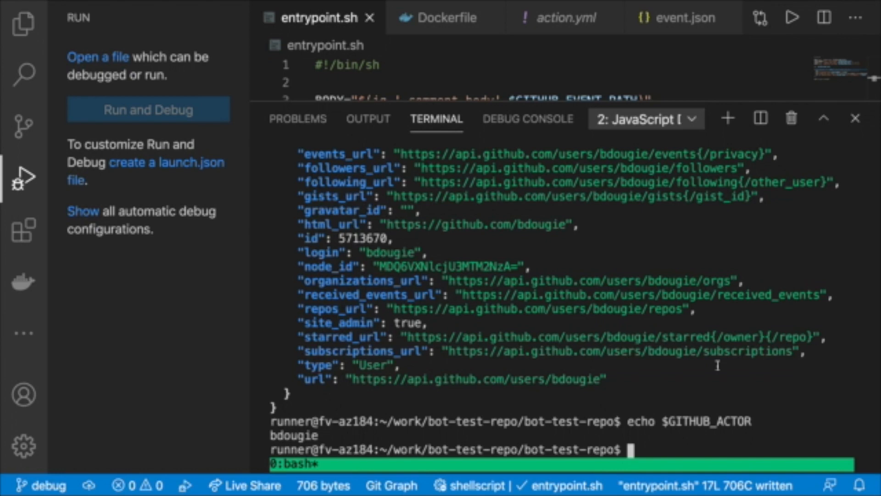
pyautogui.write('echo')
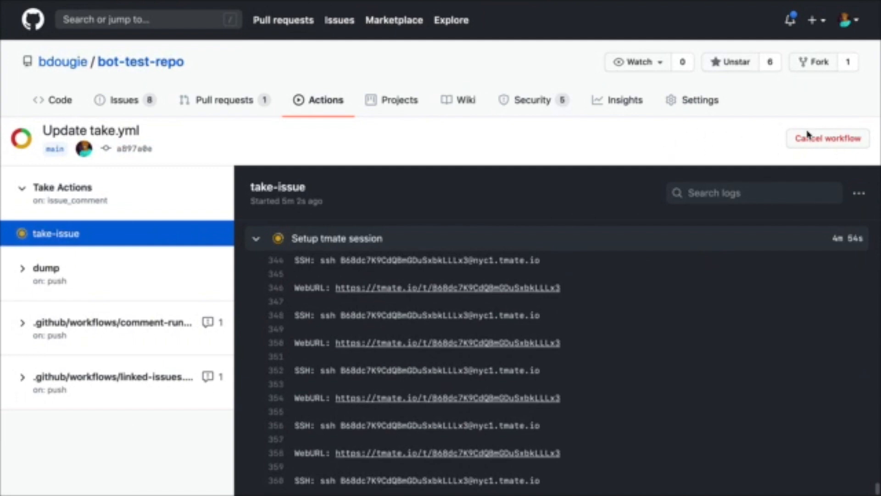
# - Cancel the running take-issue workflow and go to the nektos/act repository
pyautogui.click(827, 138)
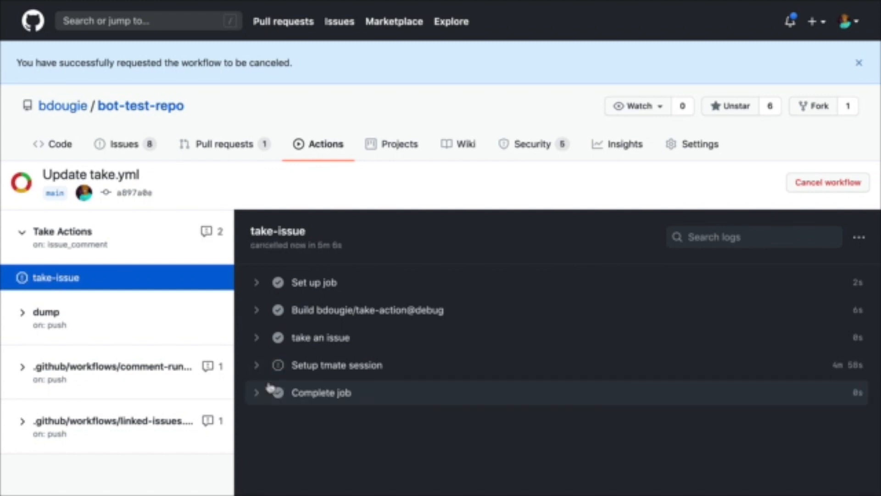
pyautogui.click(828, 182)
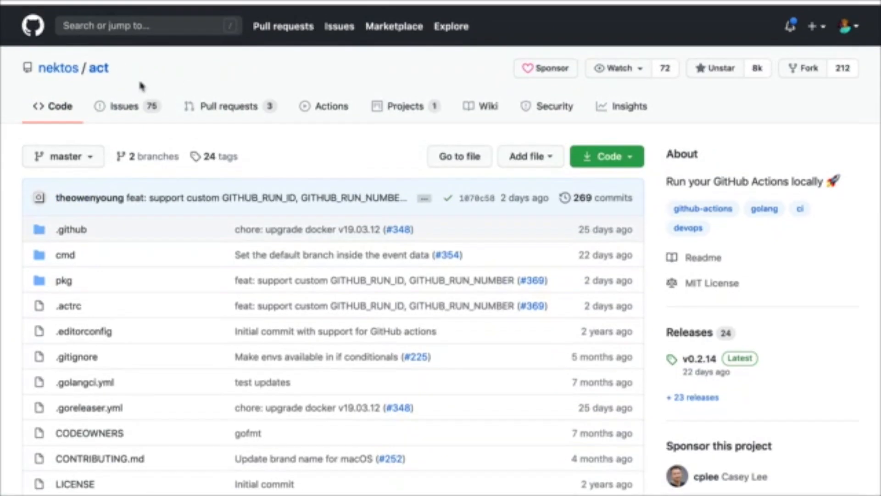
pyautogui.scroll(-3)
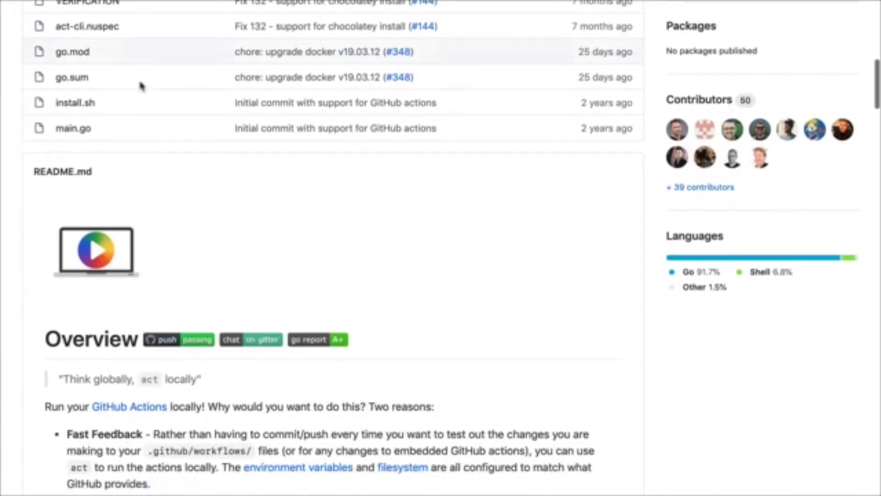
pyautogui.scroll(-3)
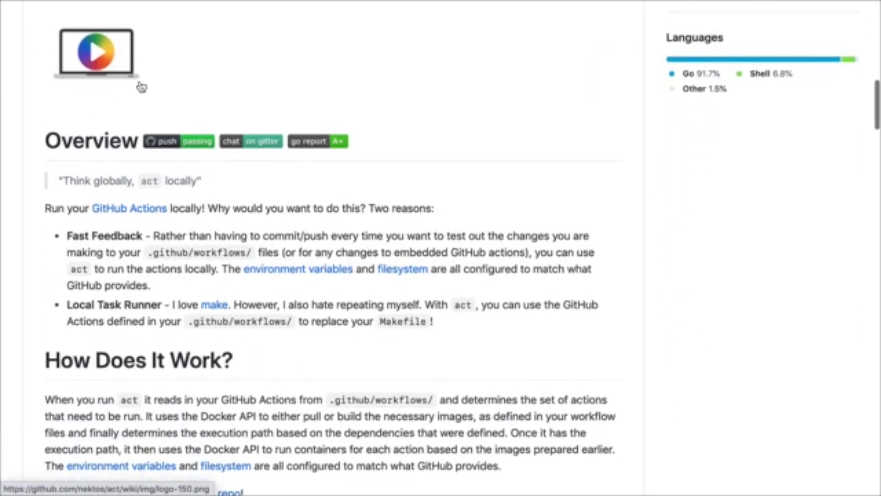
pyautogui.scroll(-3)
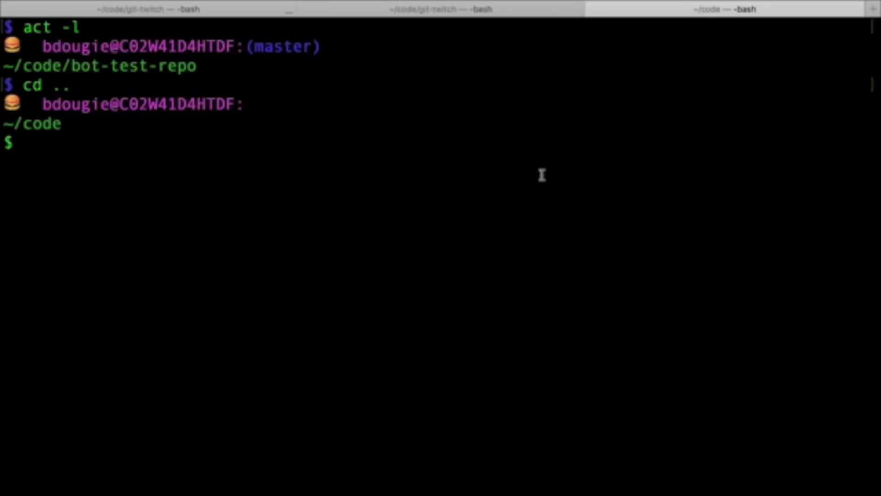
# - In open-sauced, list workflow jobs with act -l, then try act -j mirror and act -j build
pyautogui.write('cd open-sauced')
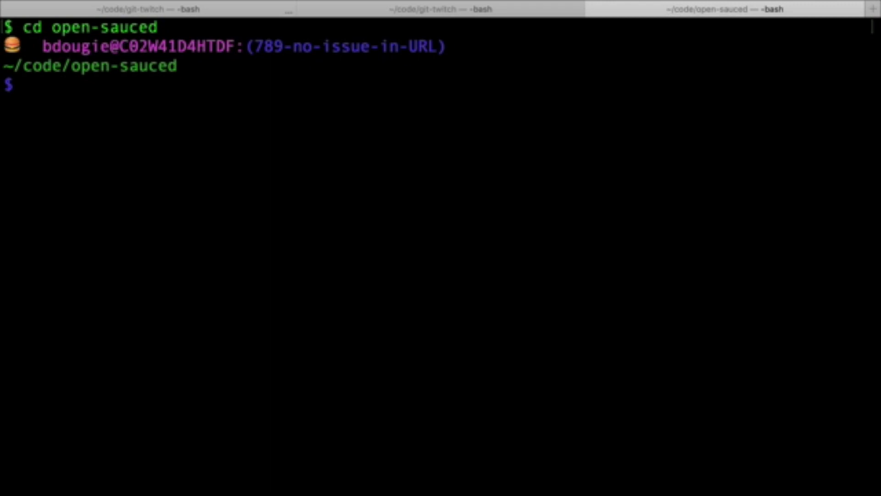
pyautogui.write('act -l')
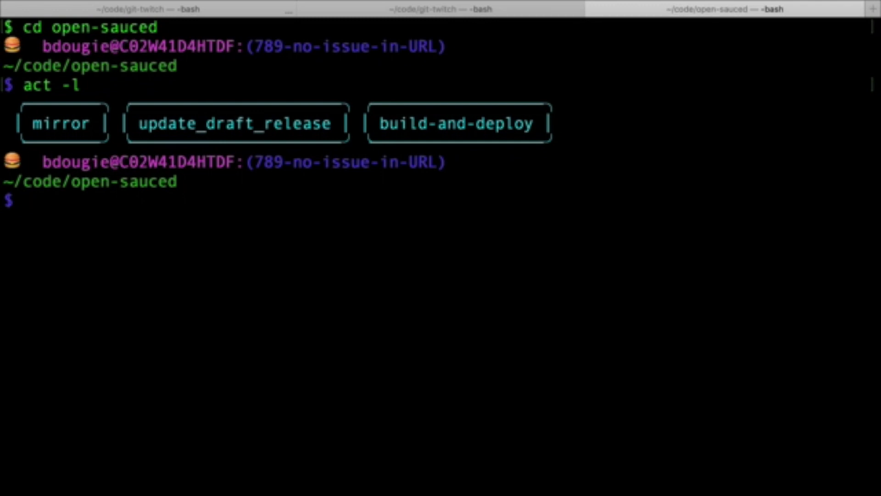
pyautogui.moveTo(181, 324)
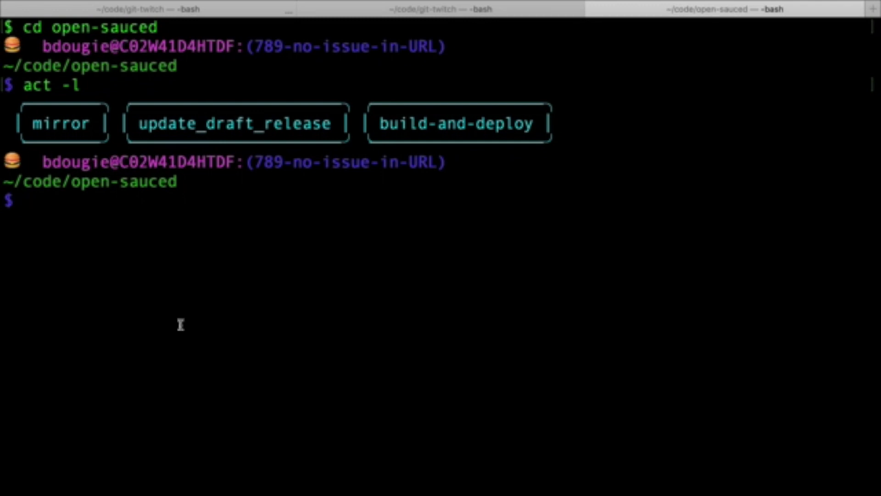
pyautogui.write('act mi')
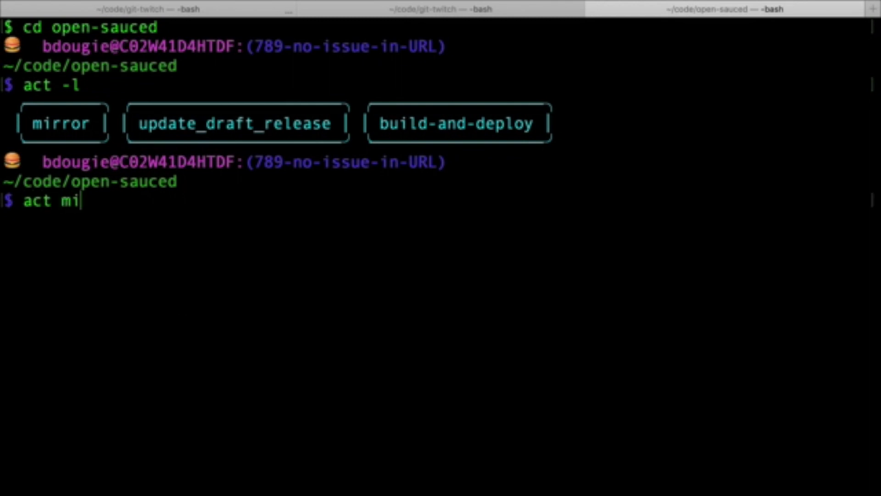
pyautogui.write('-j mirro')
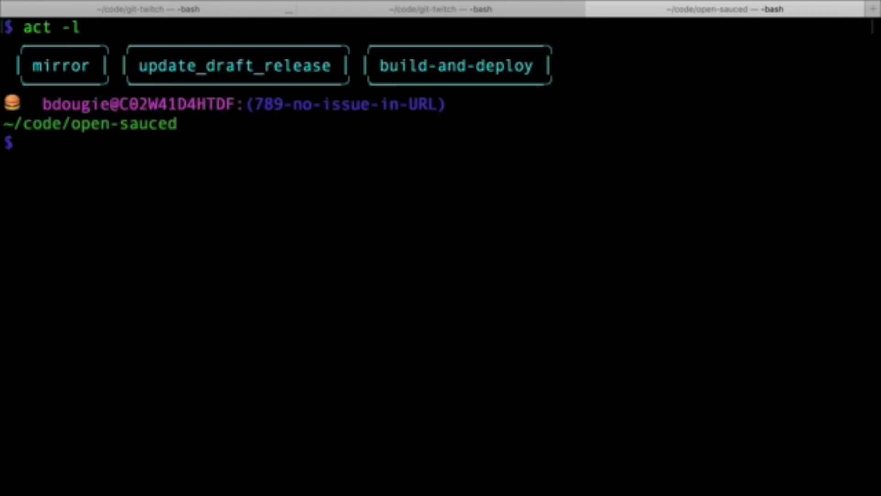
pyautogui.write('act -j build')
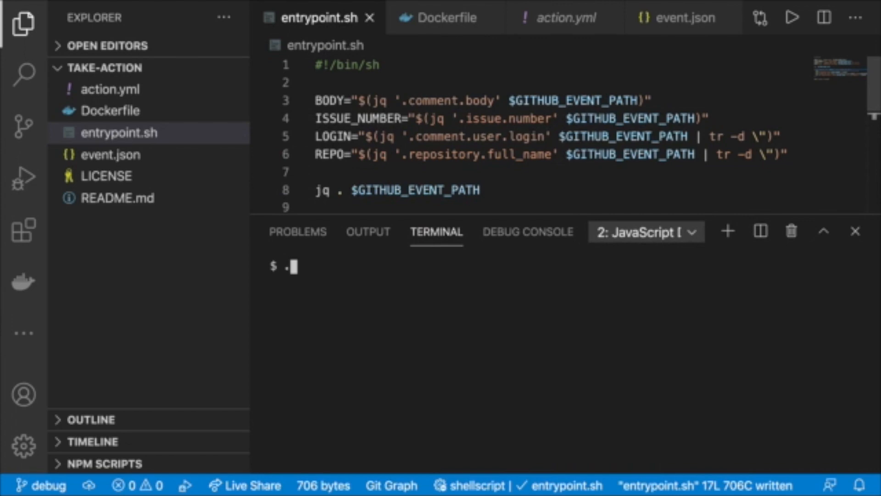
# - Run ./entrypoint.sh locally with GITHUB_EVENT_PATH set to event.json and review the dumped issue payload
pyautogui.write('/entrypoint.sh')
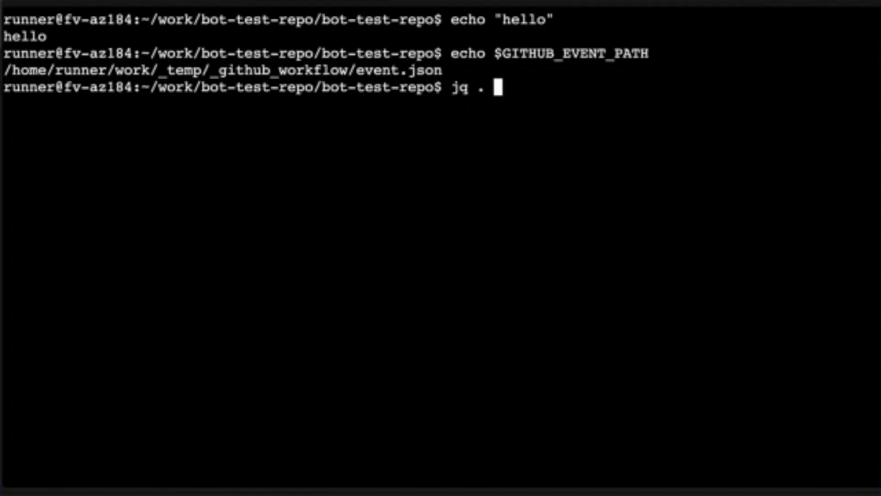
pyautogui.write('$GITHUB_EVENT')
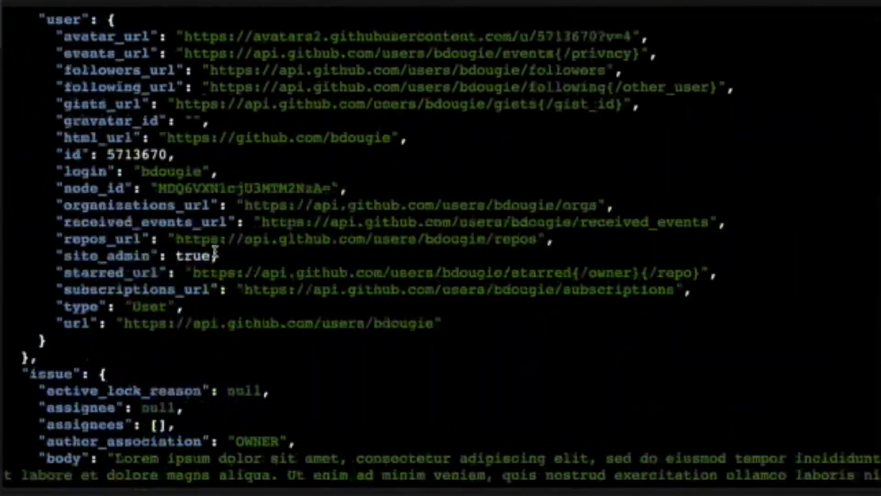
pyautogui.scroll(-3)
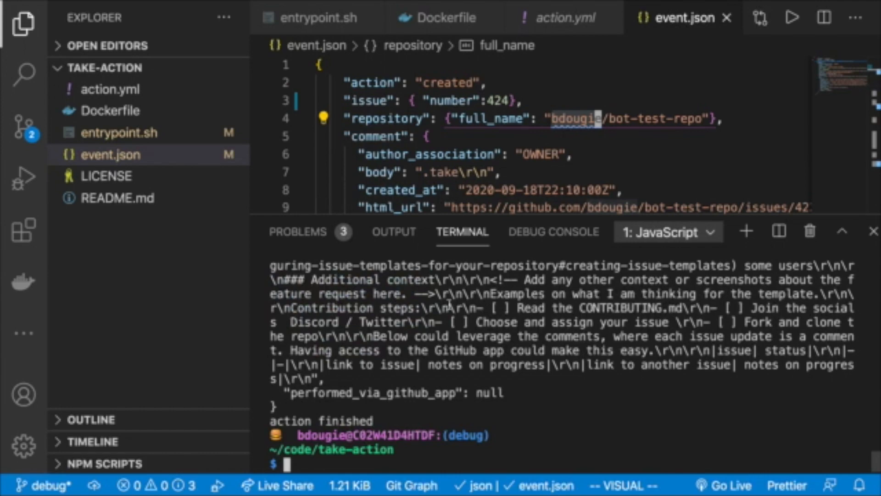
pyautogui.scroll(-3)
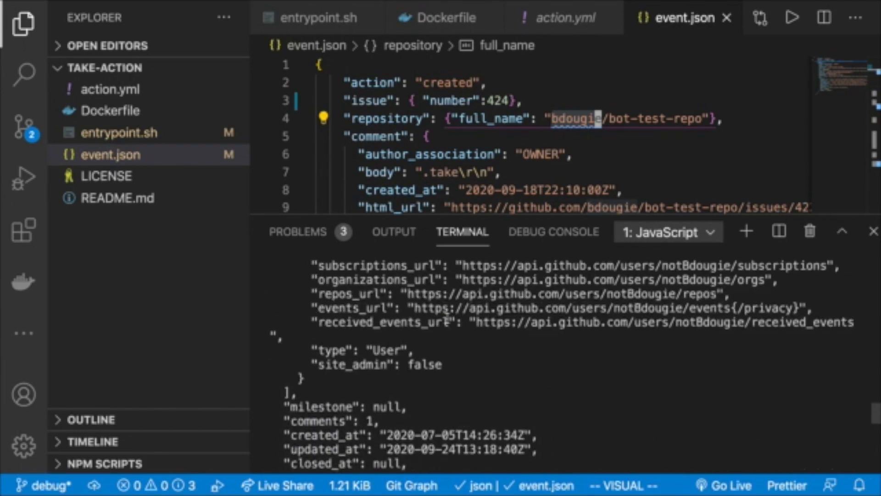
pyautogui.scroll(-3)
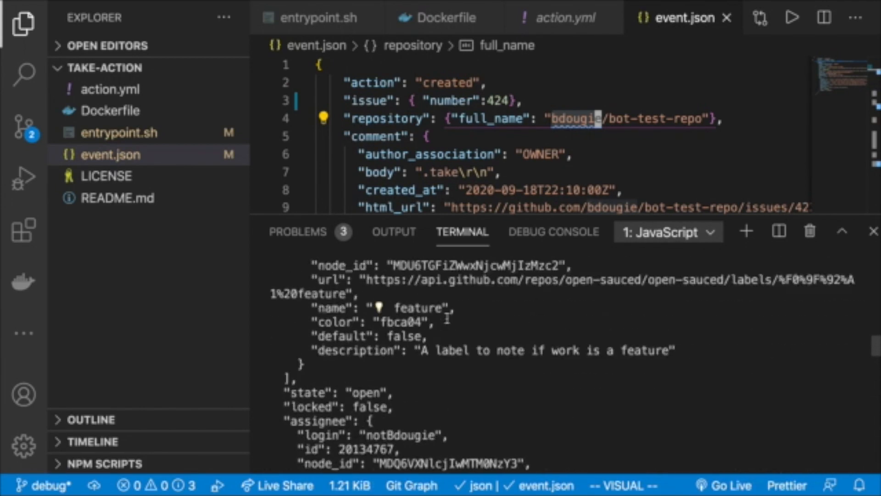